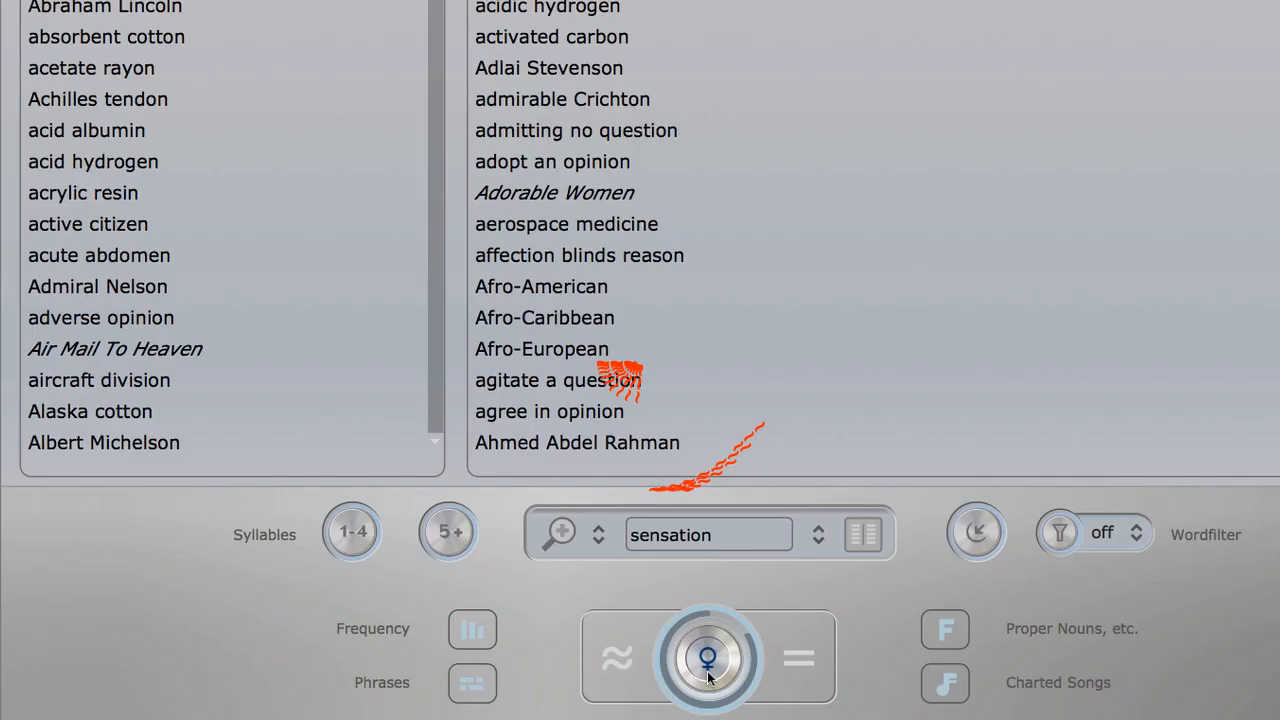
- Look up rhymes for 'flow' and include proper nouns in the results
text(liv)
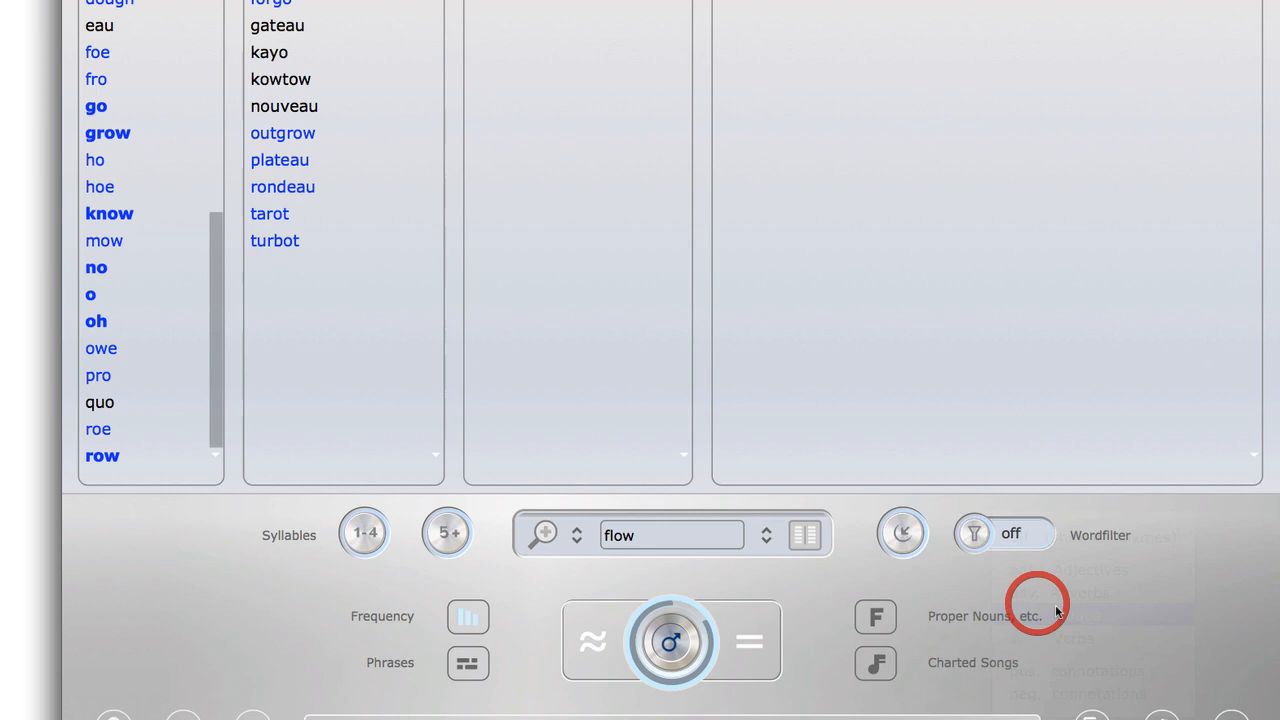
click(1010, 532)
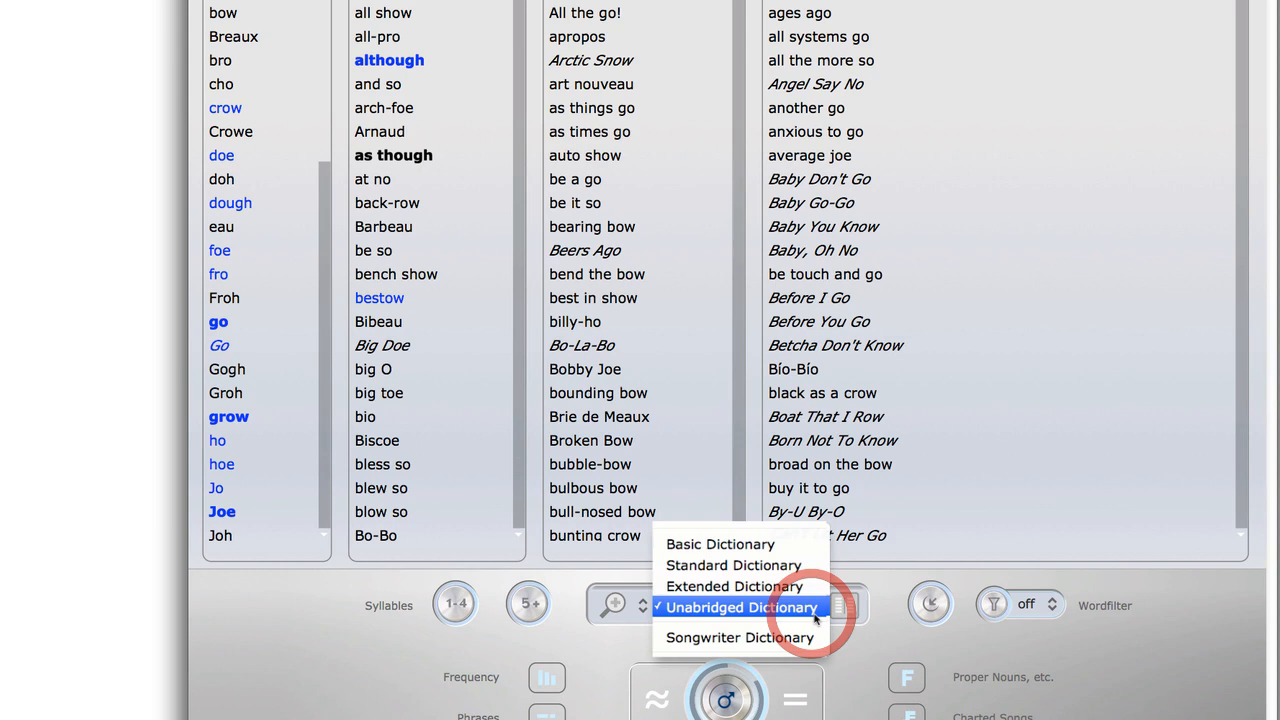
- Switch the rhyme source to the Unabridged Dictionary
click(720, 584)
text(spark)
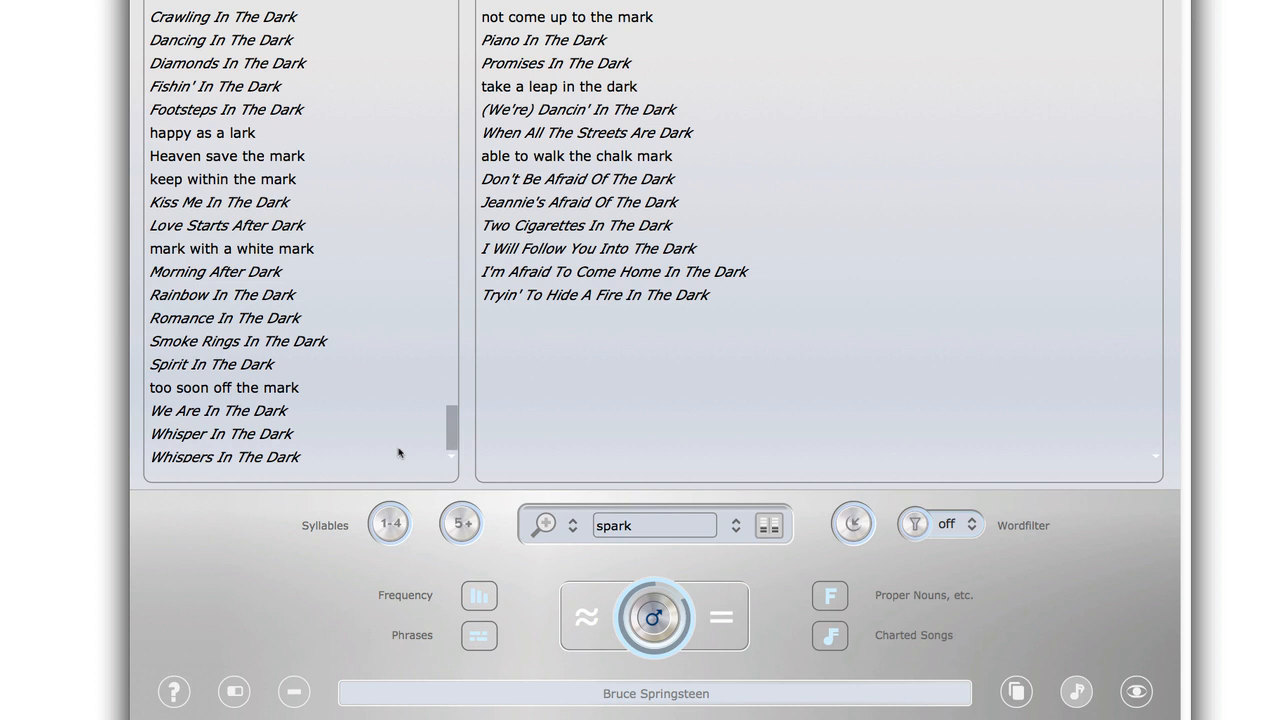
- Add 'take a leap in the dark' to the clipboard bar
click(532, 86)
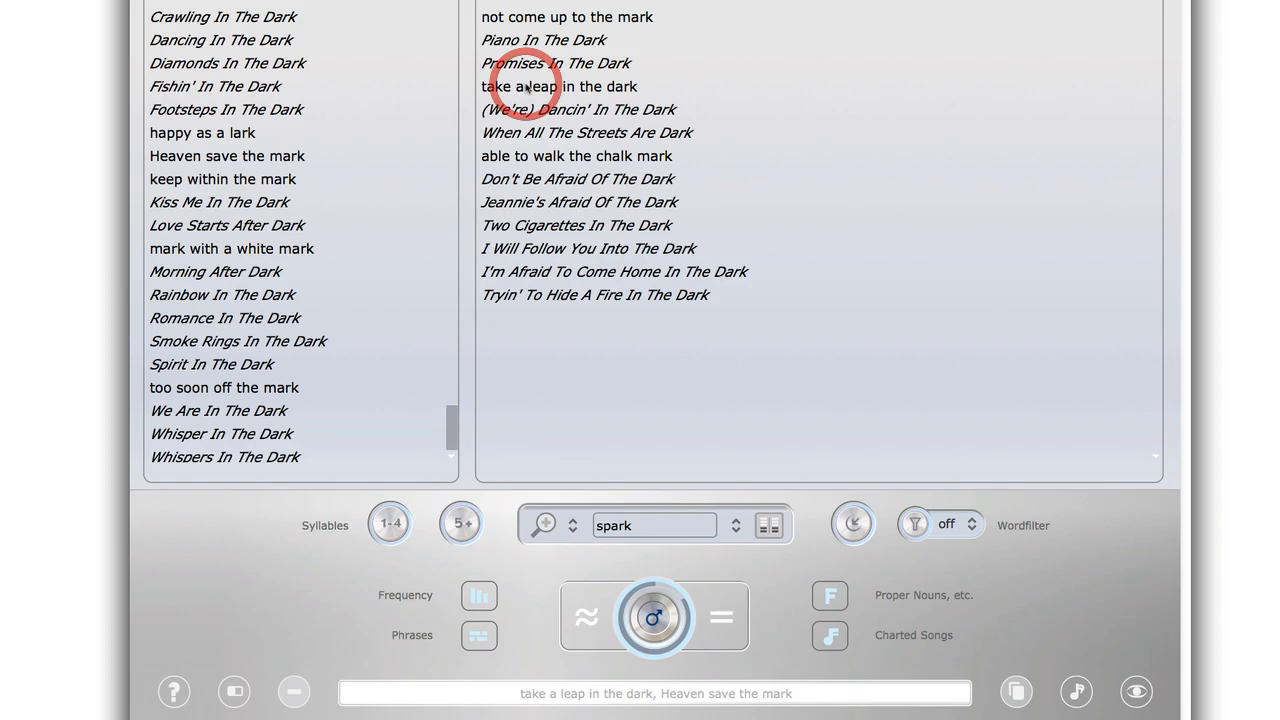